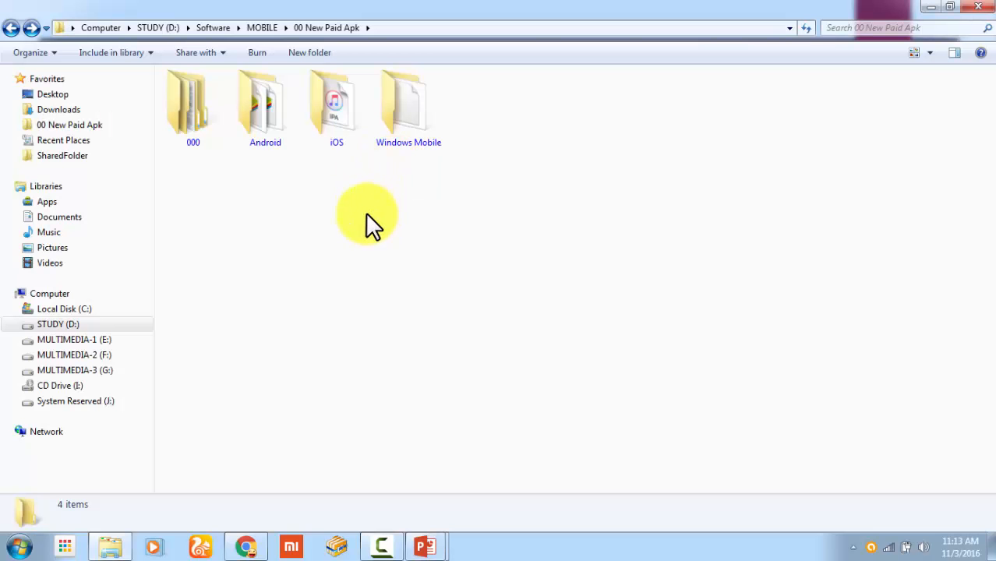
Step: Browse the Android and iOS folders to view their plain package icons
double_click(265, 105)
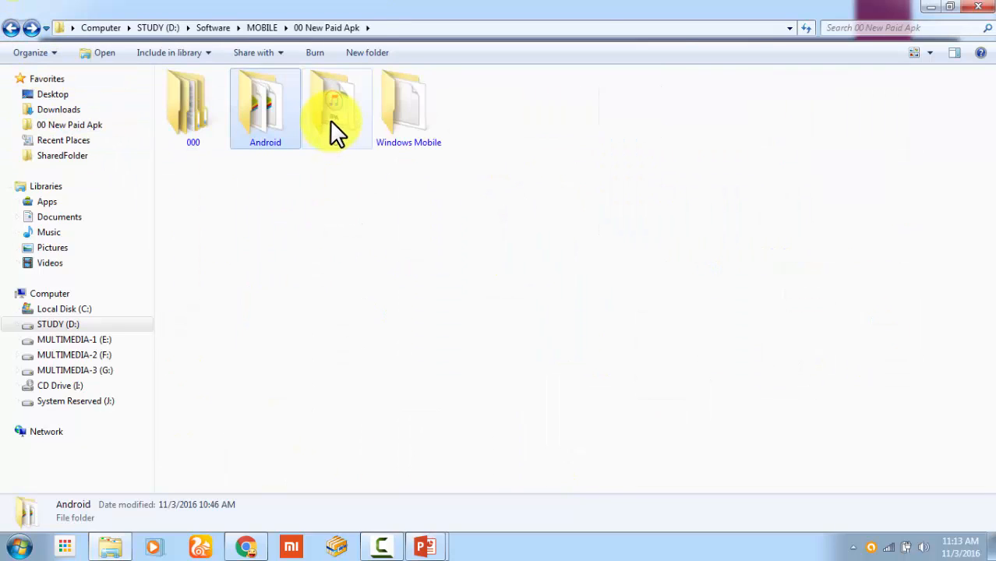
double_click(336, 101)
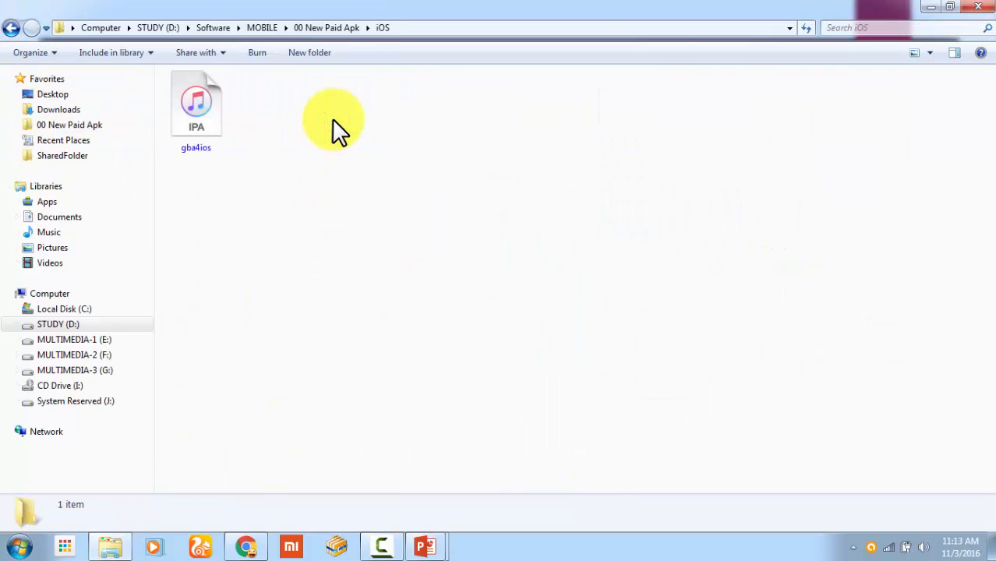
mouse_move(323, 85)
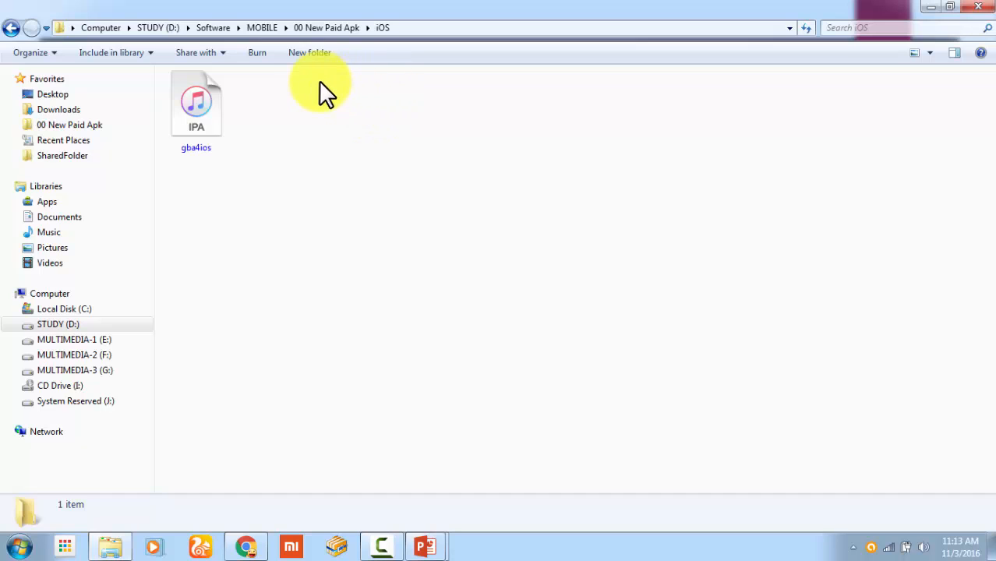
mouse_move(11, 27)
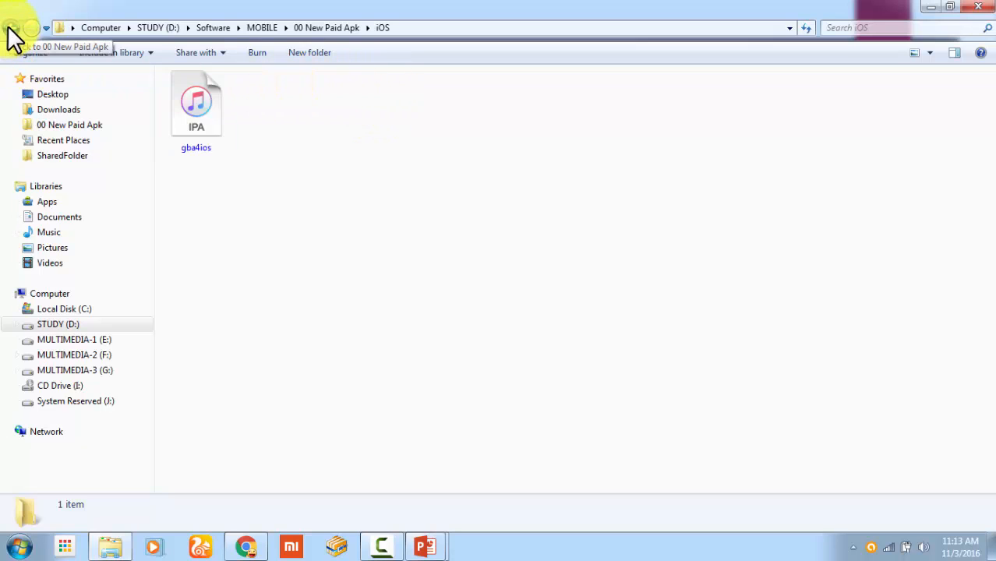
click(12, 27)
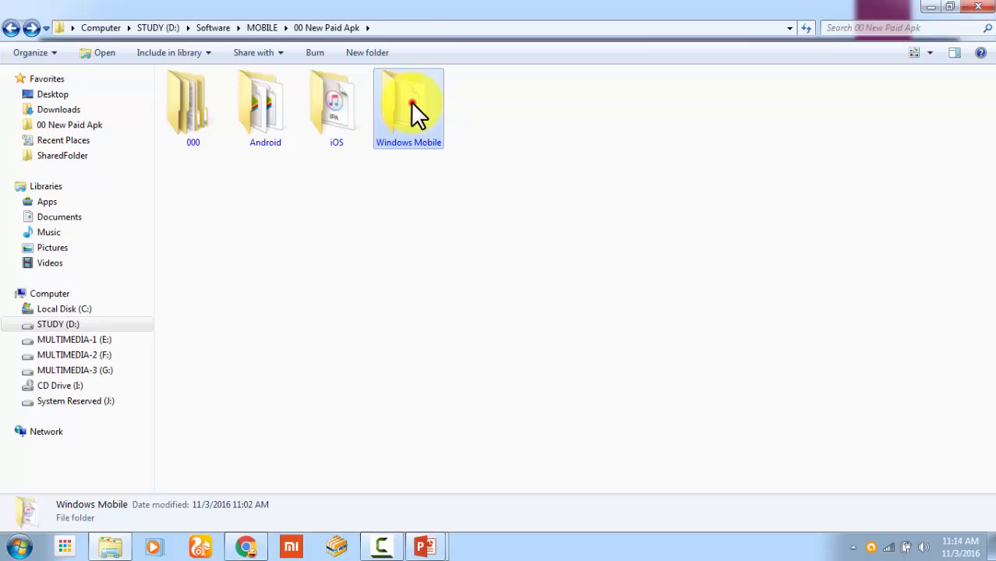
Step: Look through the Windows Mobile folder, then open the 000 folder containing apkshellext2.zip
double_click(409, 105)
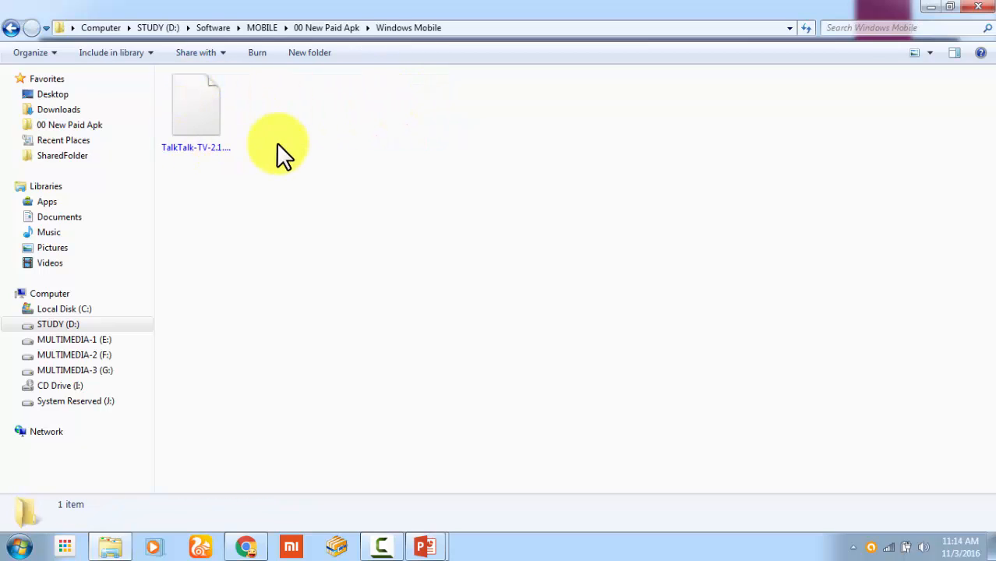
click(12, 28)
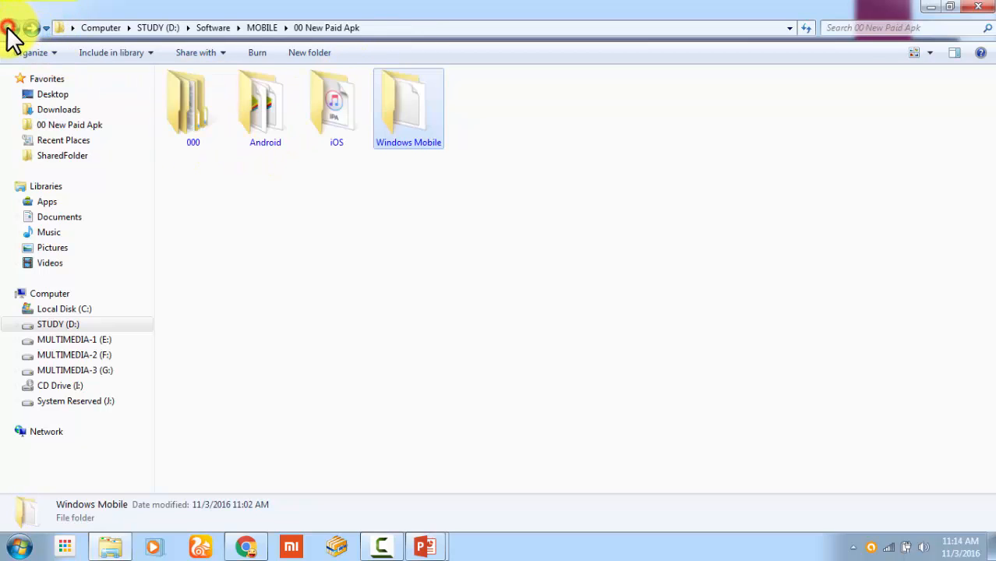
click(193, 105)
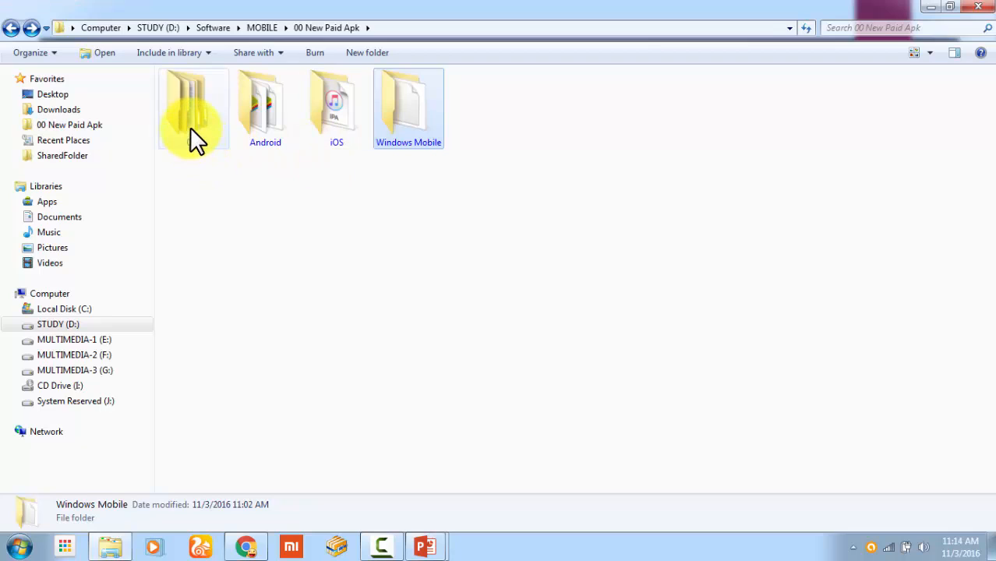
double_click(193, 109)
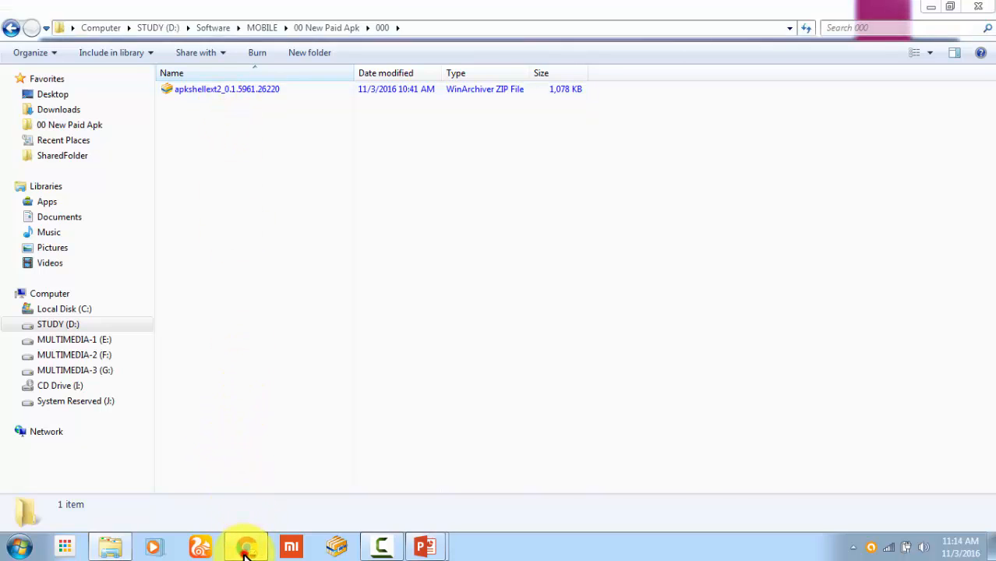
click(245, 545)
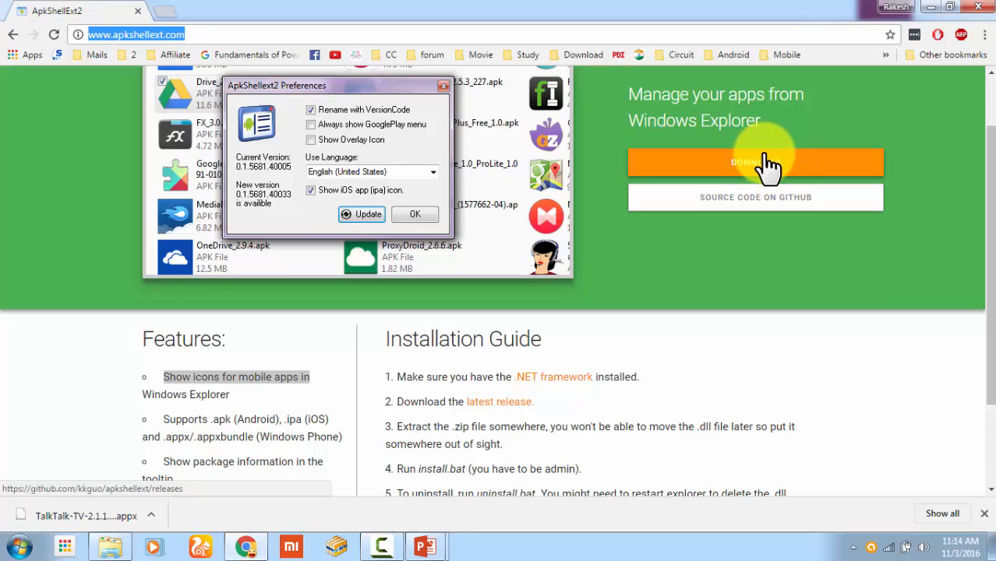
mouse_move(747, 131)
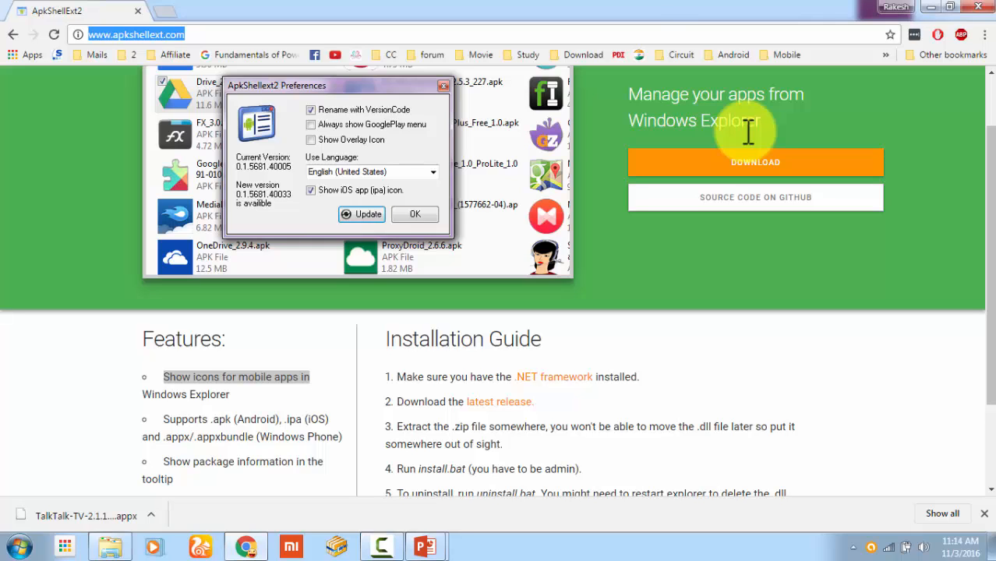
mouse_move(74, 467)
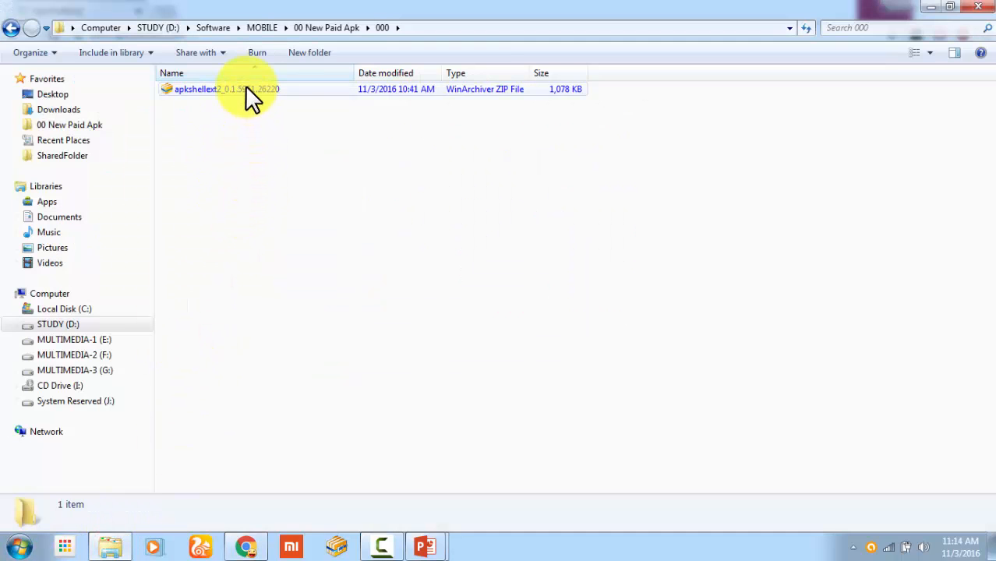
Step: Extract apkshellext2.zip into its own folder and run install.bat inside it
right_click(226, 88)
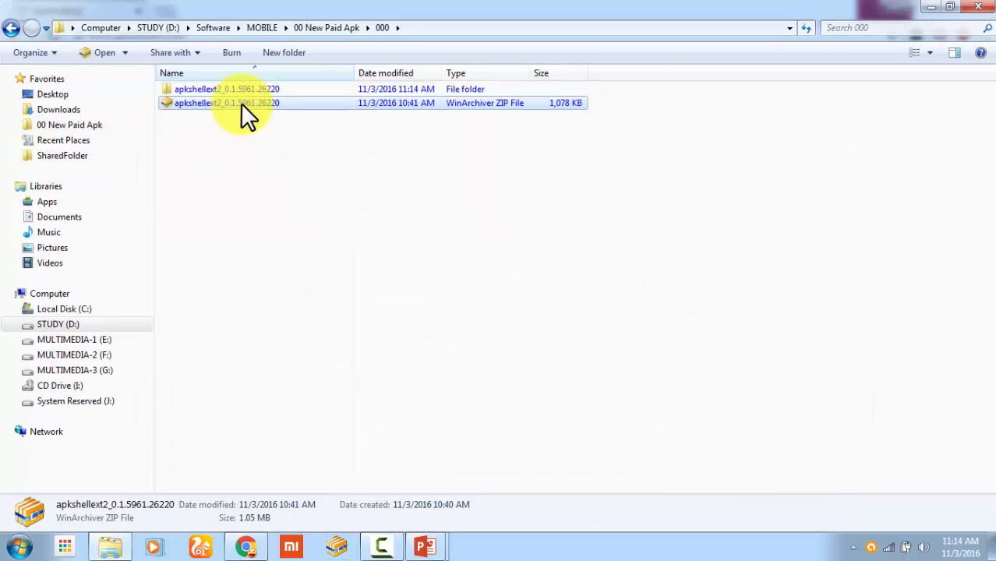
click(226, 88)
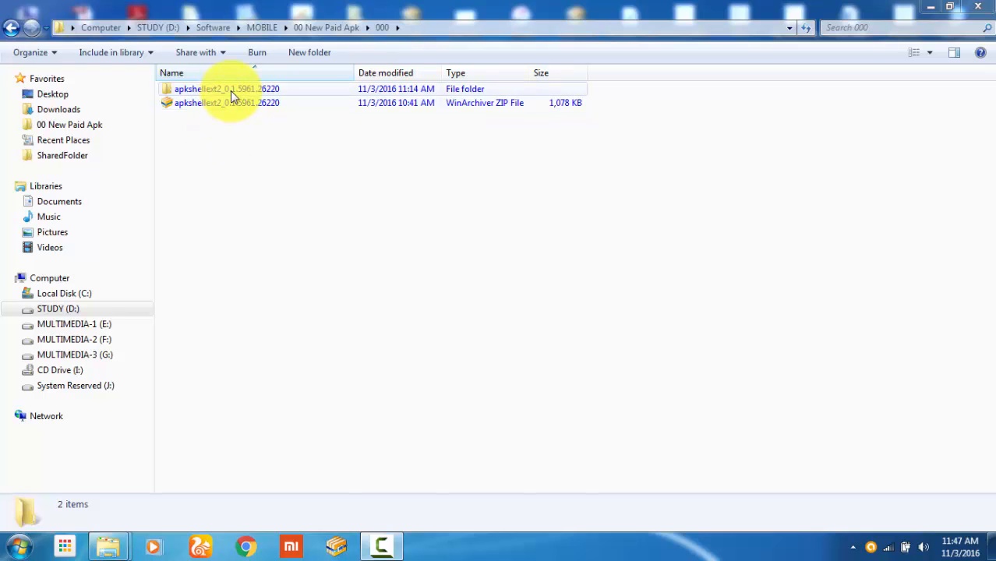
double_click(227, 88)
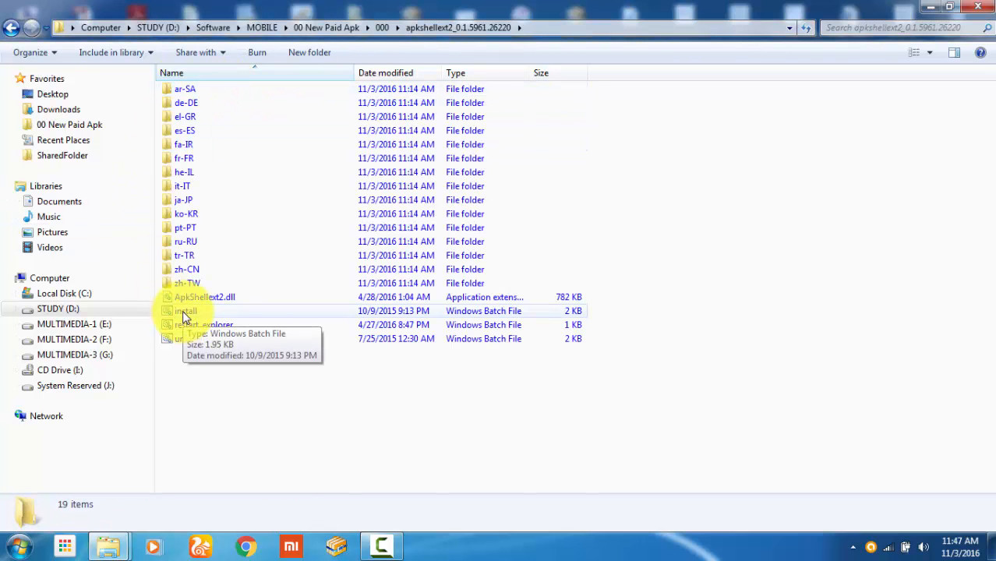
double_click(187, 311)
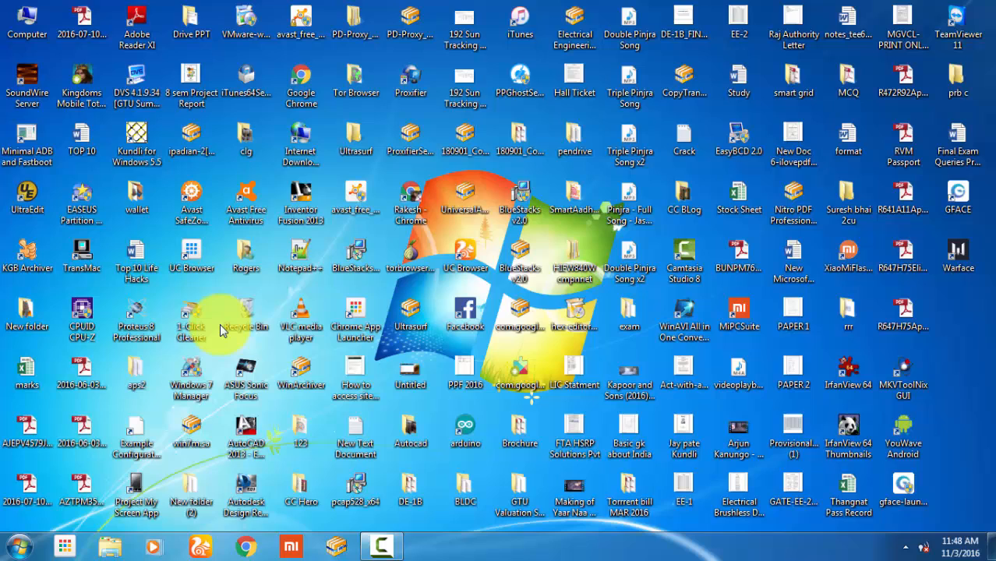
mouse_move(242, 534)
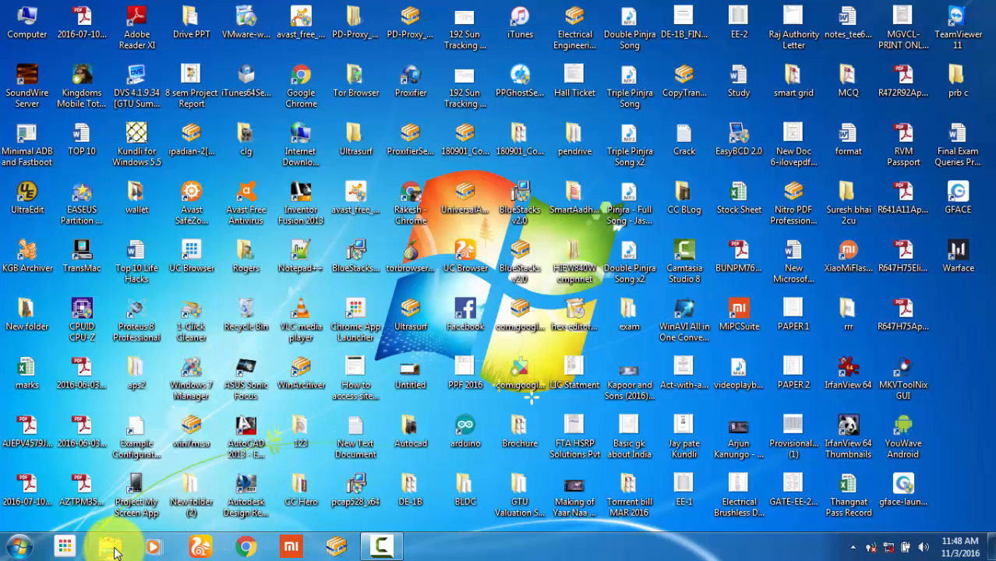
Step: Open a new Explorer window from the taskbar, showing Libraries
click(109, 545)
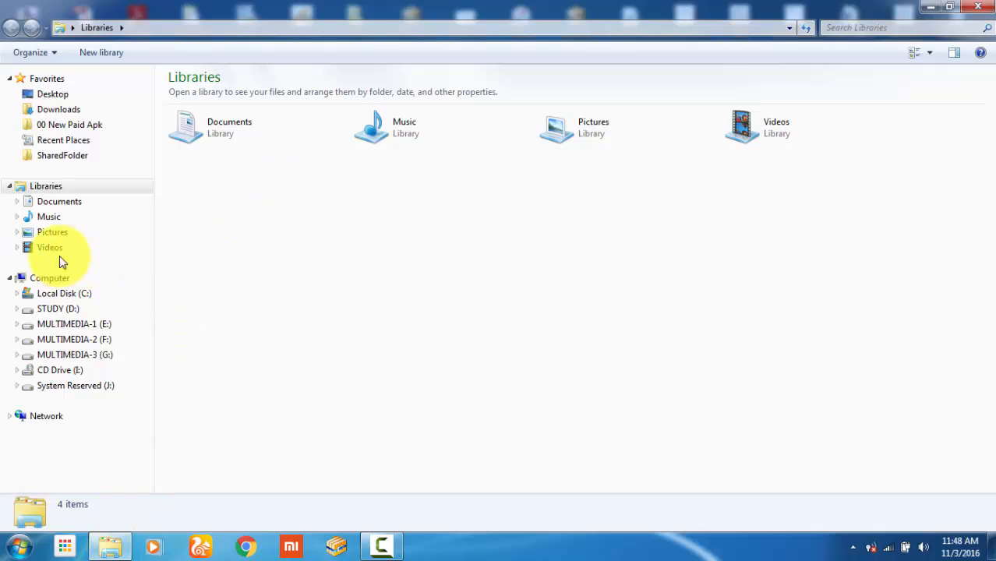
Step: Open 00 New Paid Apk and check that Android packages show app icons
click(69, 125)
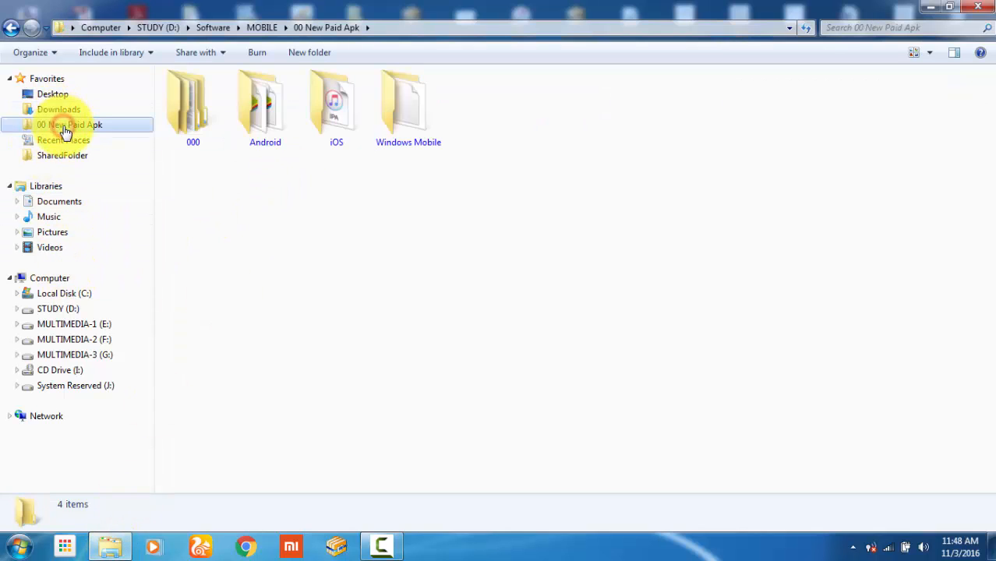
click(265, 105)
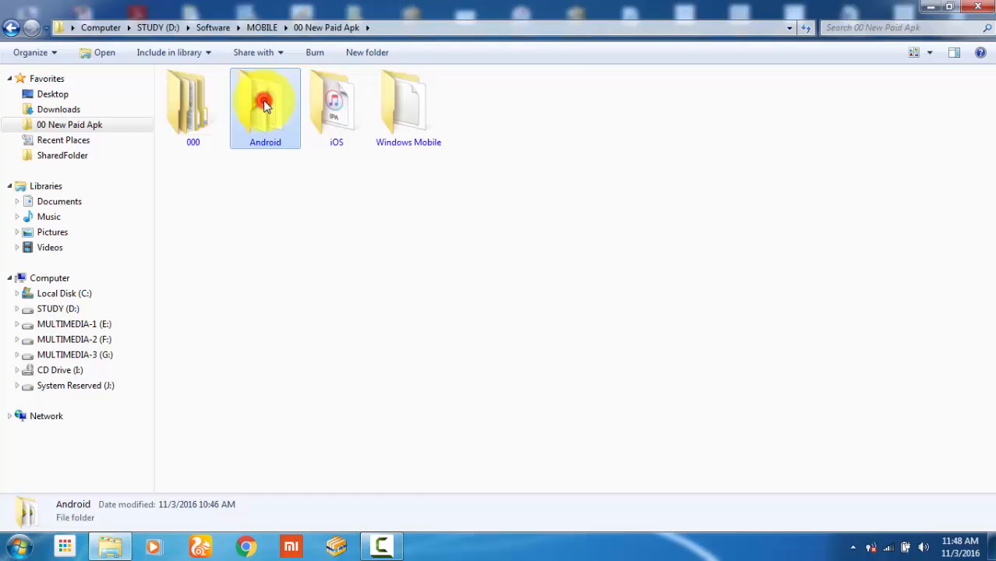
double_click(265, 108)
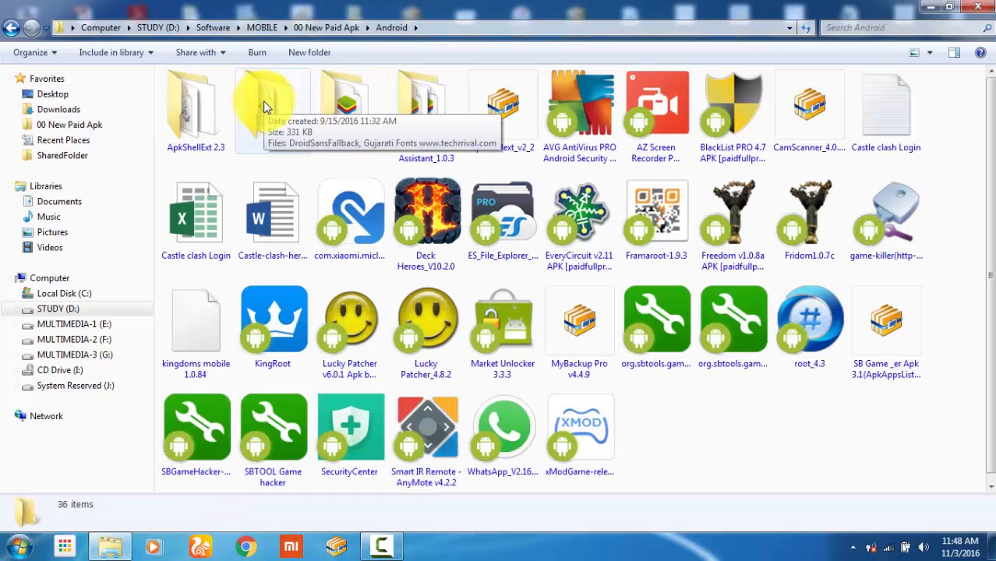
mouse_move(615, 117)
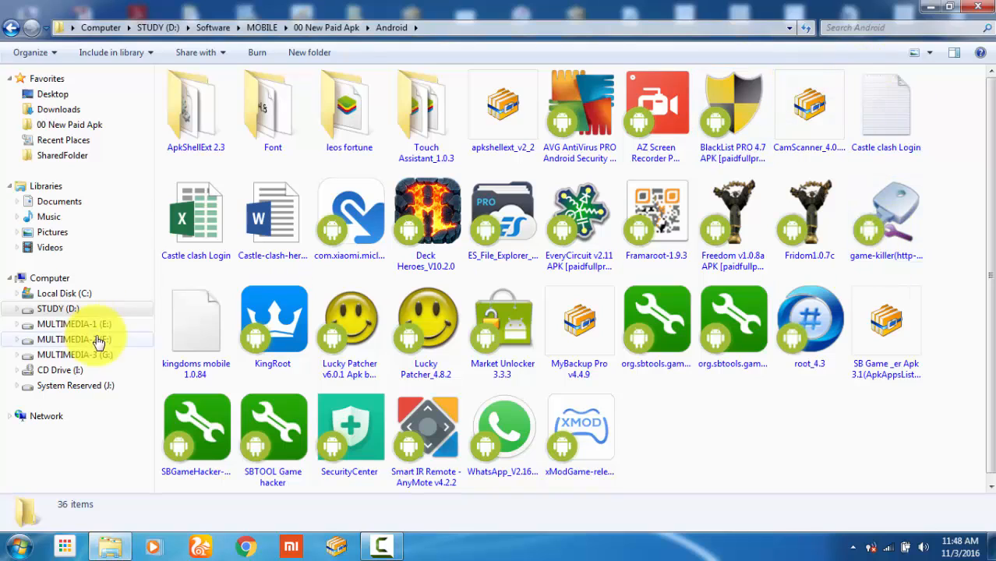
Step: Check the iOS folder, then return to 00 New Paid Apk via MOBILE
click(12, 27)
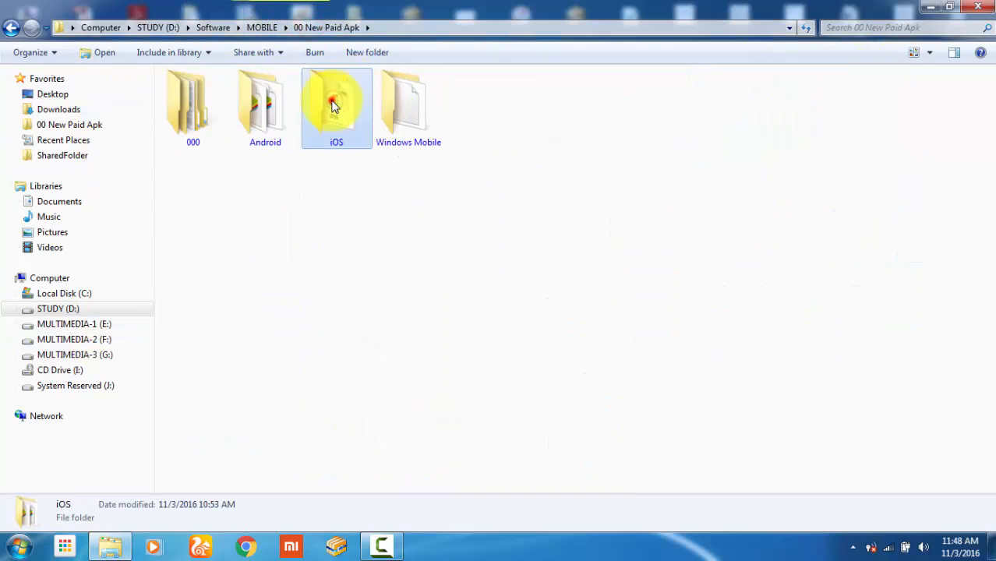
double_click(336, 106)
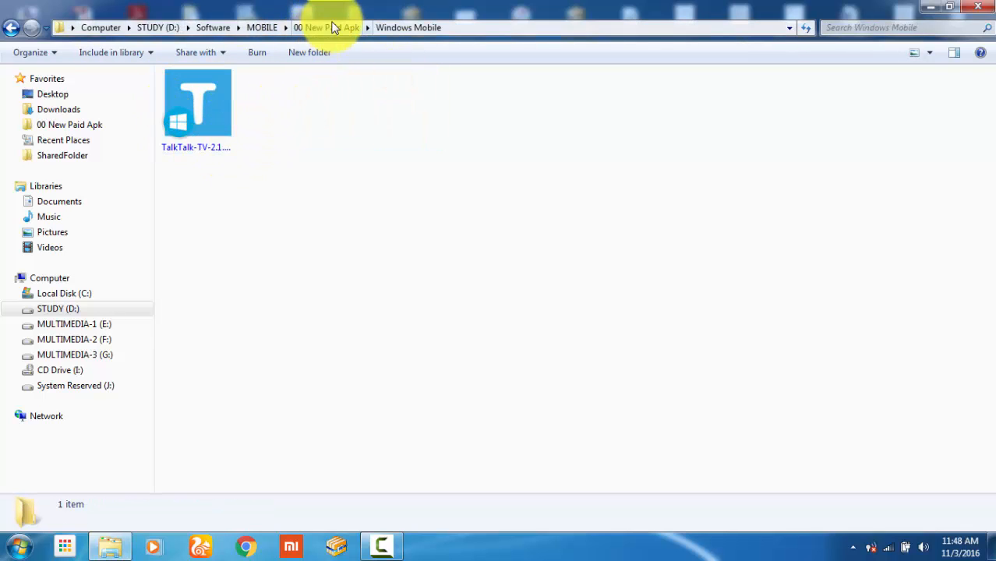
click(262, 27)
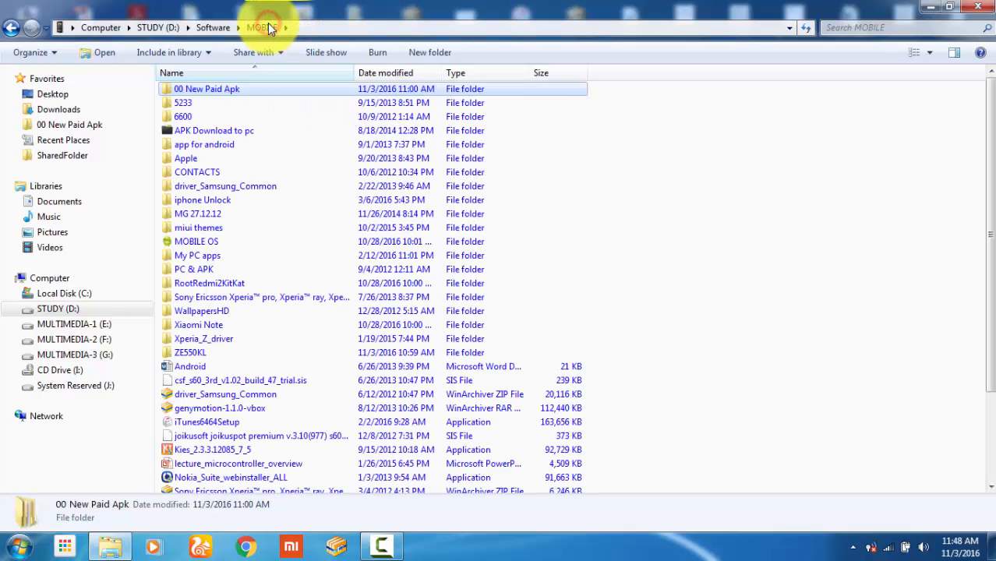
double_click(207, 88)
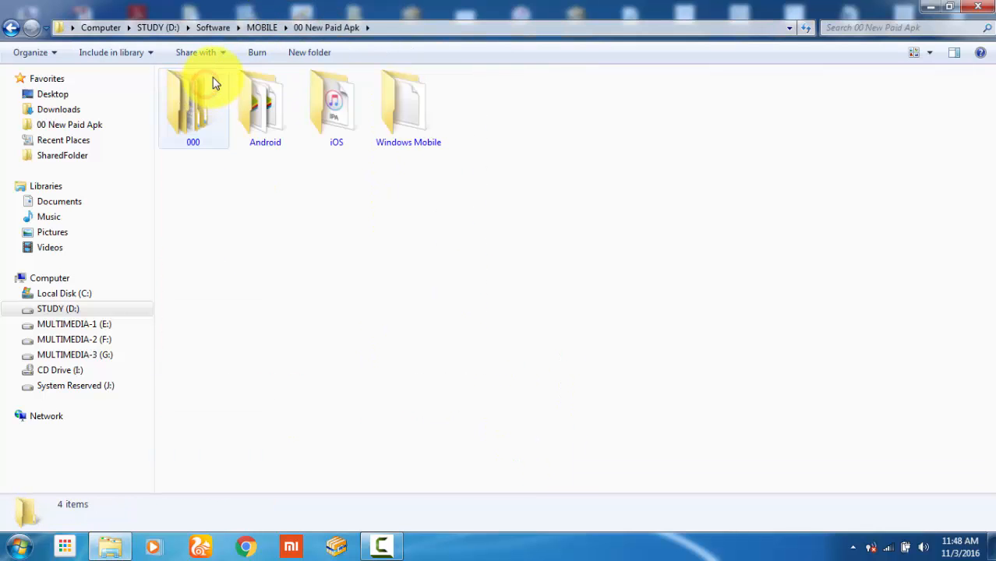